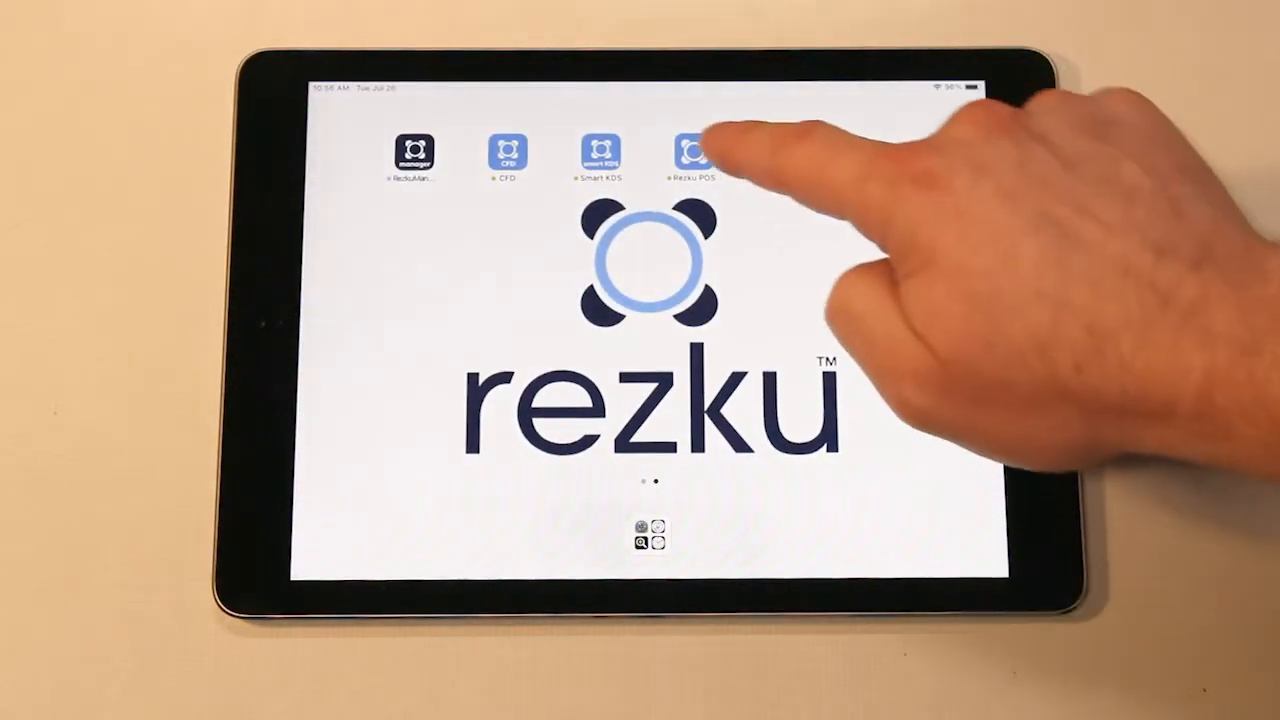
Swipe away the Rezku POS card in the App Switcher and return to the home screen
{"action": "left_click", "coordinate": [690, 152]}
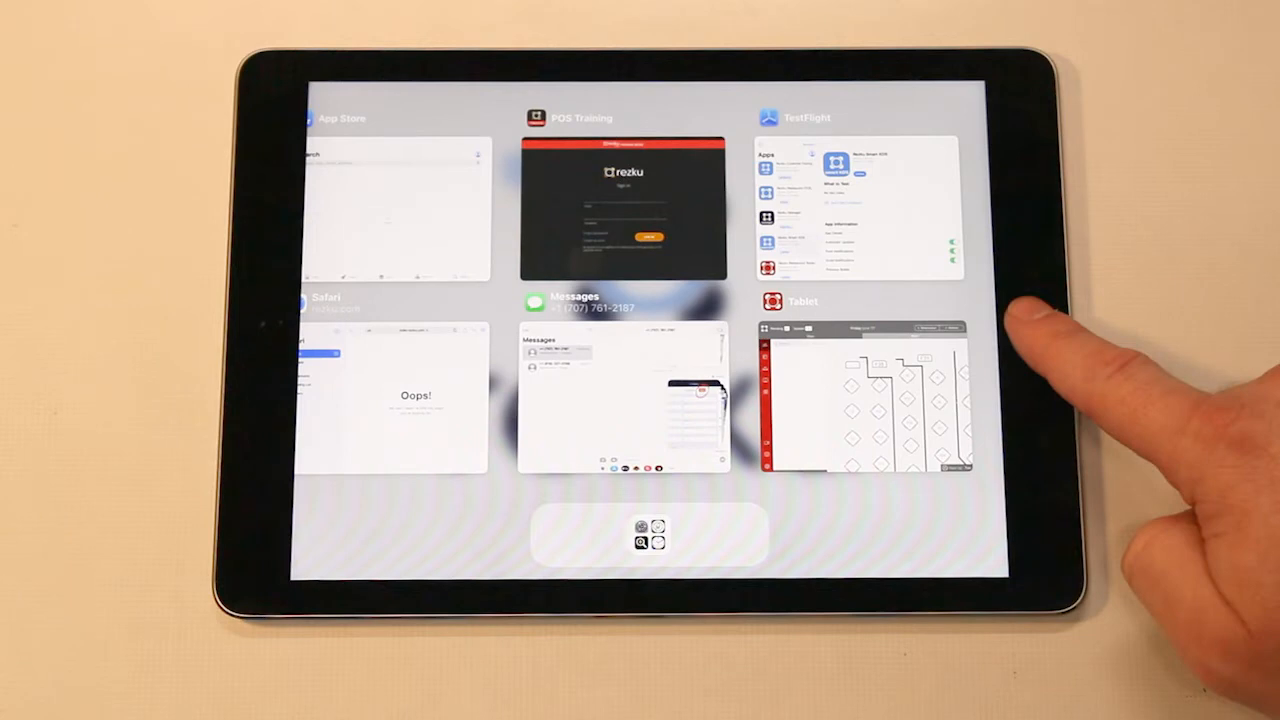
{"action": "left_click", "coordinate": [623, 208]}
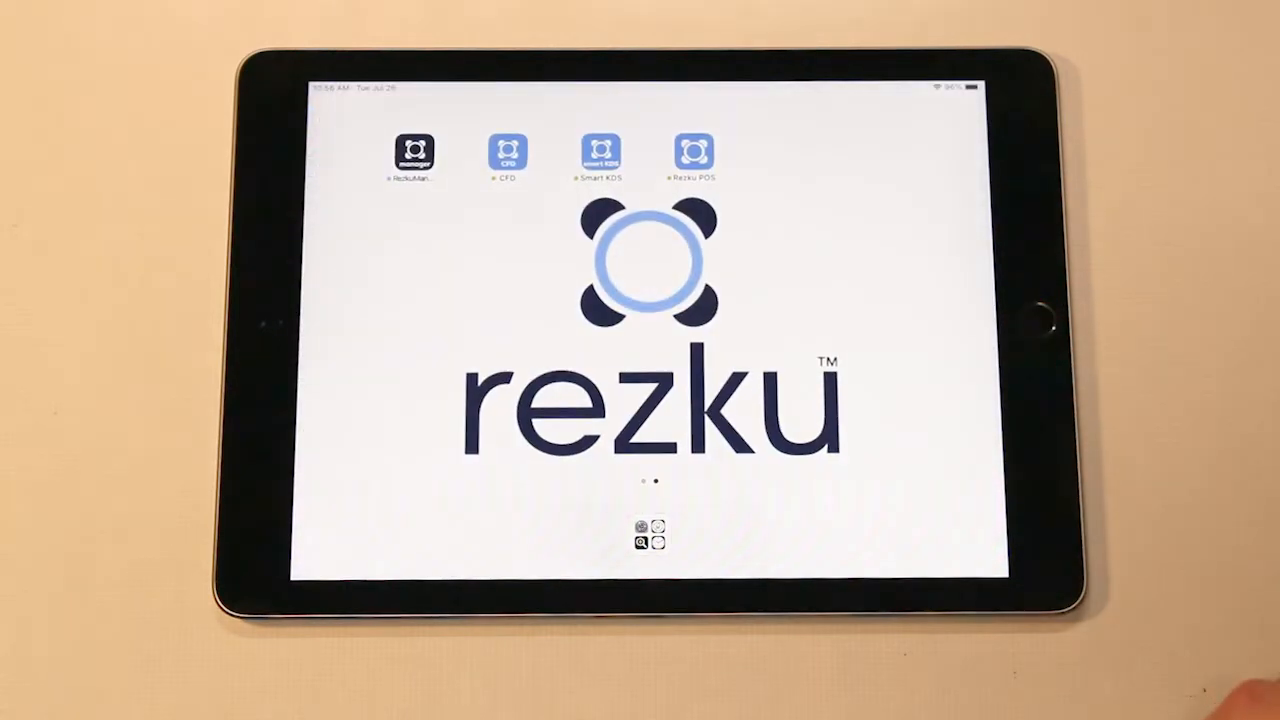